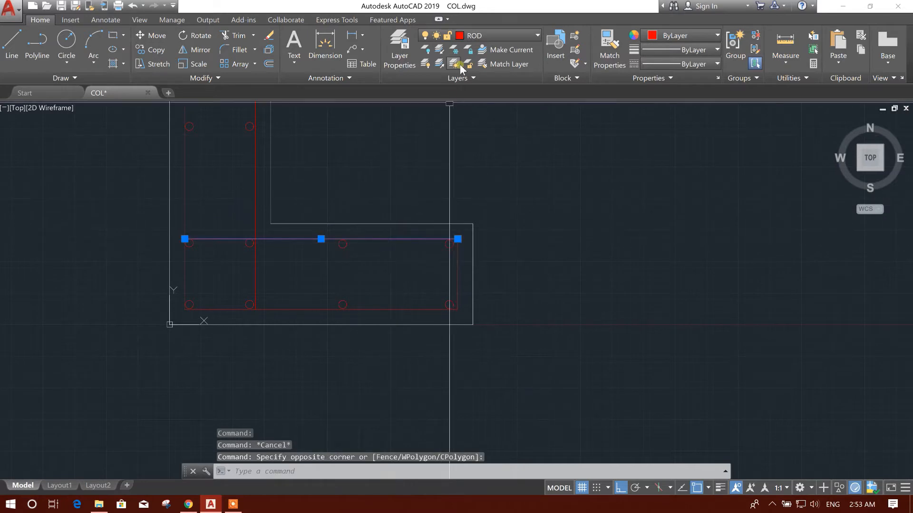
Clear the rebar line selection in the AutoCAD COL drawing so it can be set aside
key("Escape")
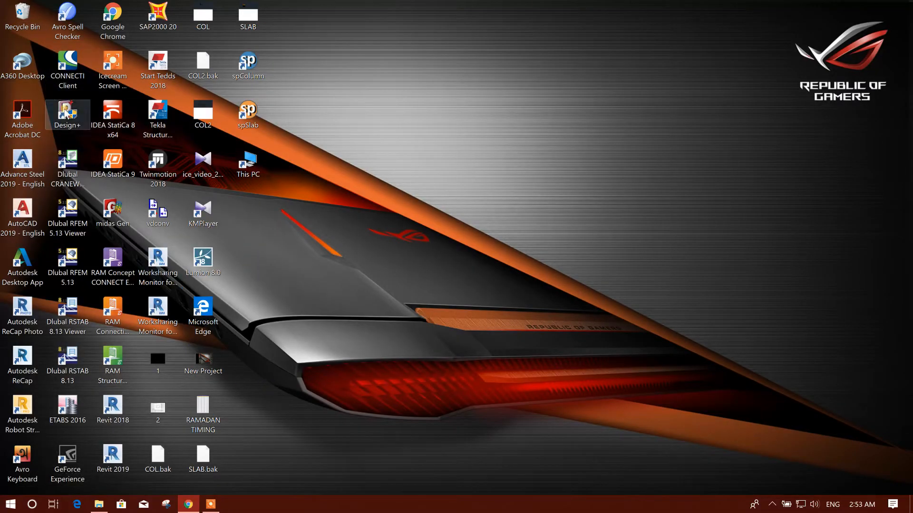
Launch midas Design+ and create general-section RC column member GSC01 from the start page
double_click(67, 114)
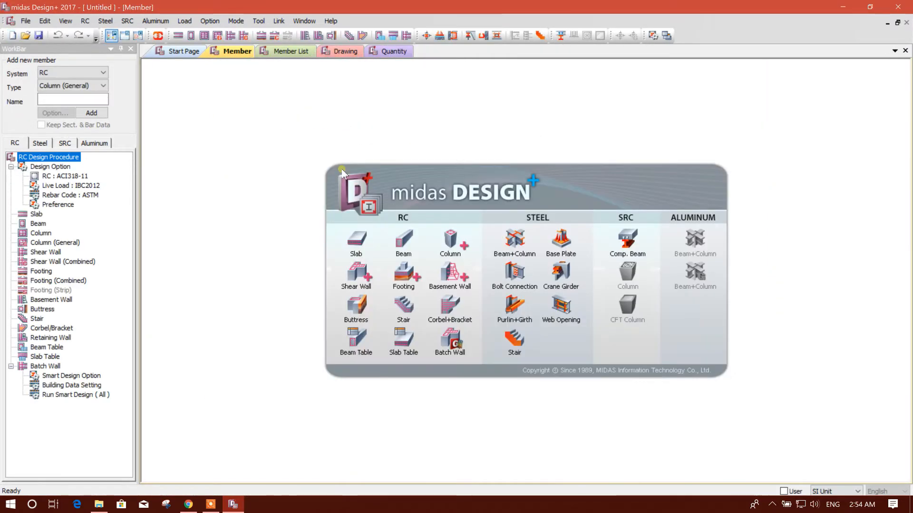
left_click(449, 241)
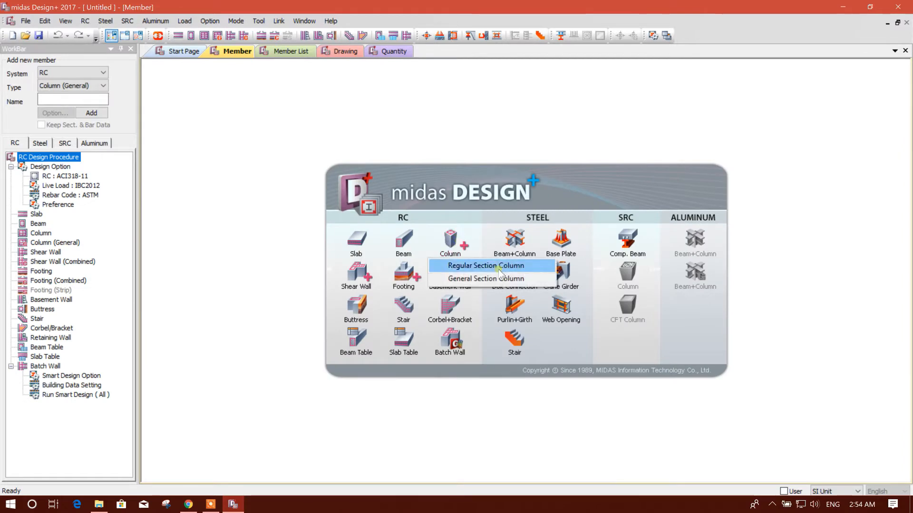
left_click(485, 278)
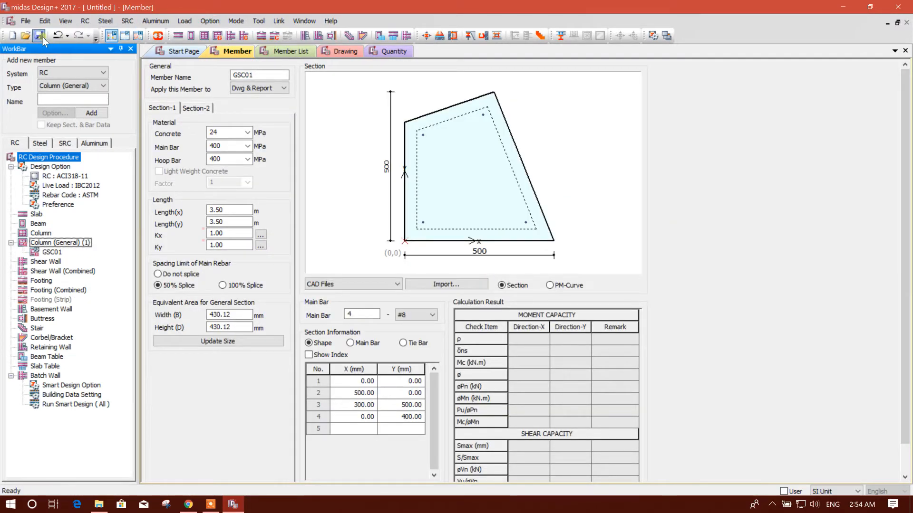
Save the project as GENERAL COLUMN under DATA (D:) > DRIVE G > MIDAS
left_click(38, 35)
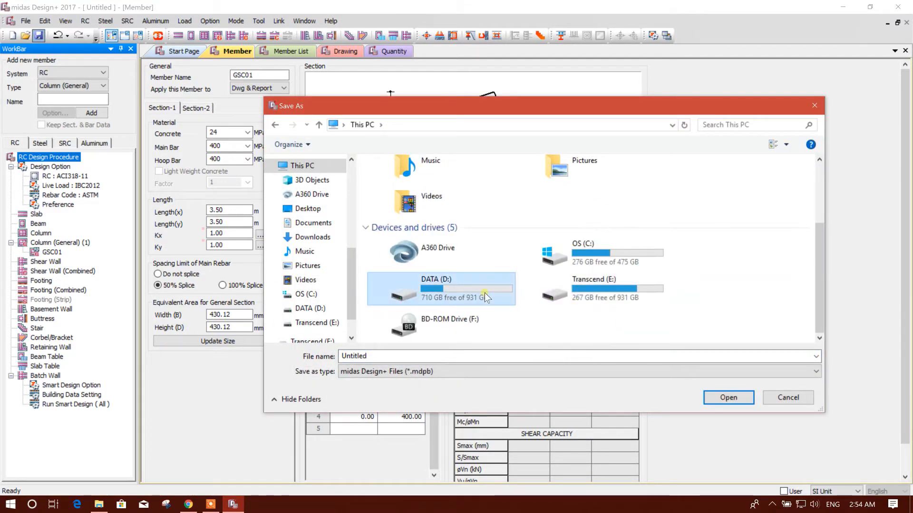
double_click(433, 290)
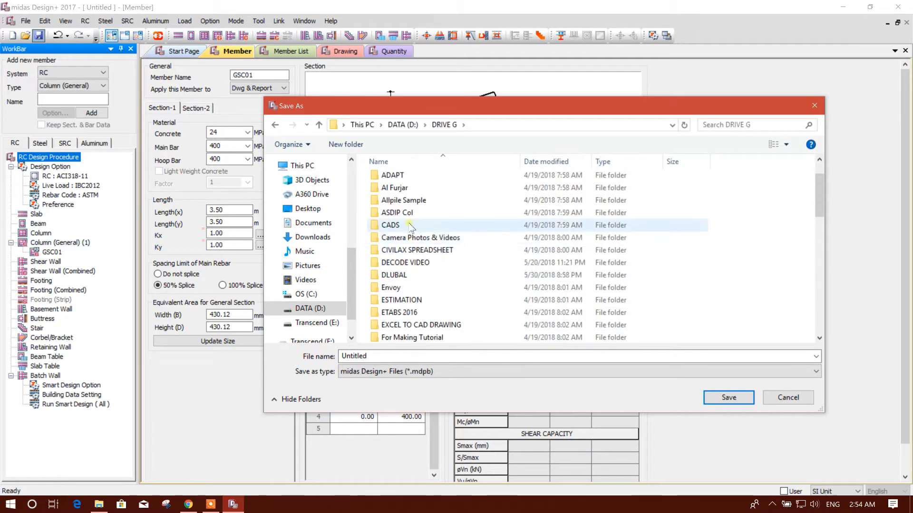
scroll("down", 3)
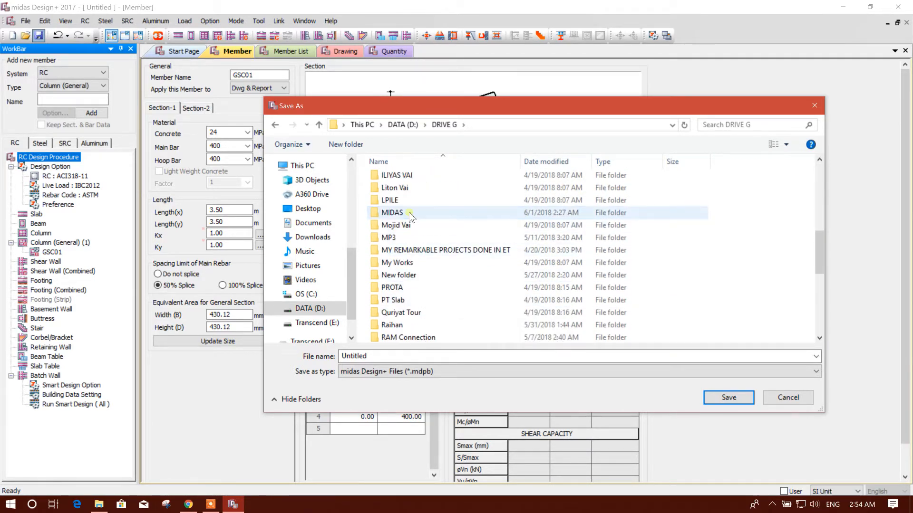
double_click(392, 213)
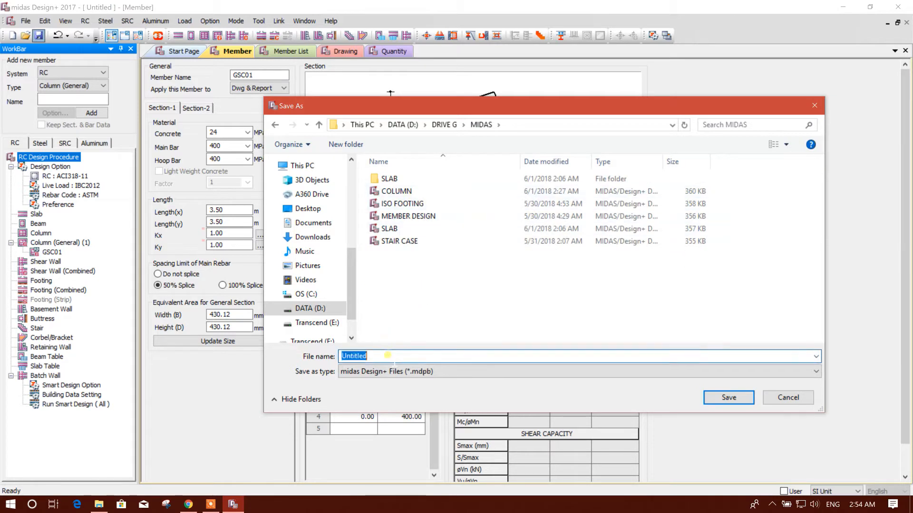
type("GENERAL CO")
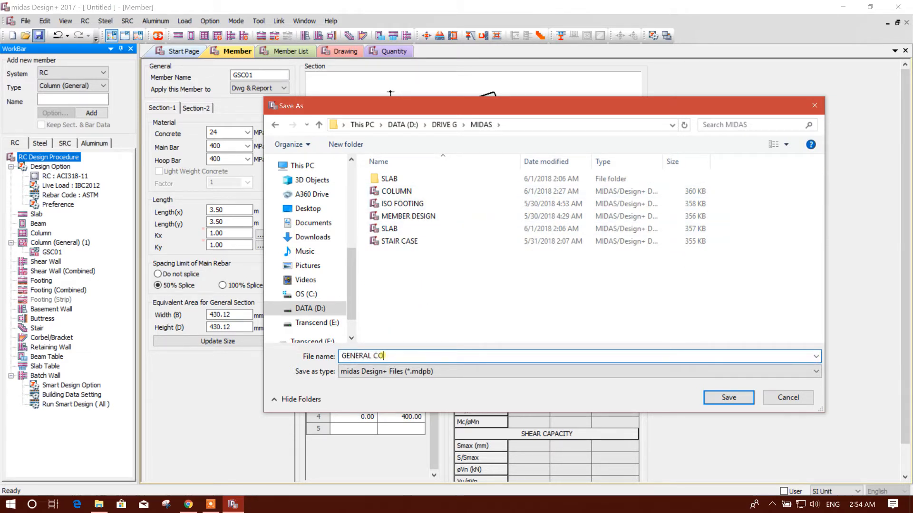
type("LUMN")
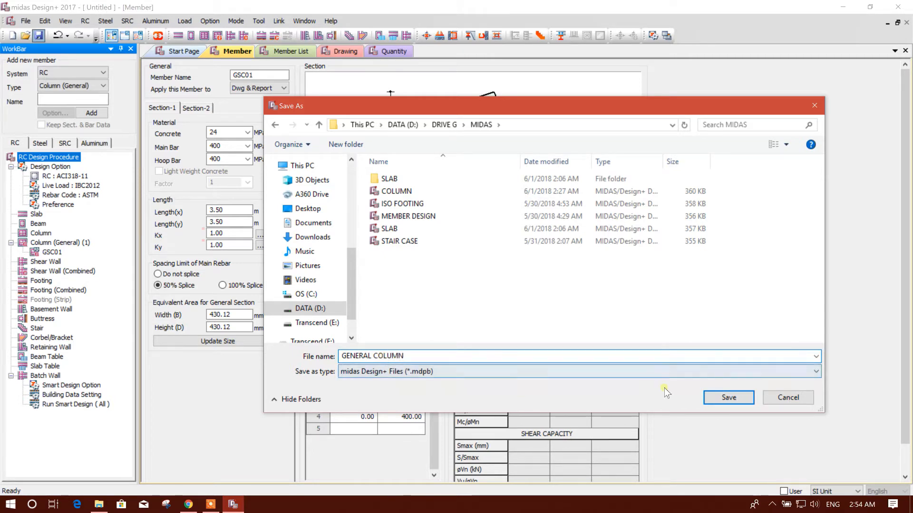
left_click(728, 397)
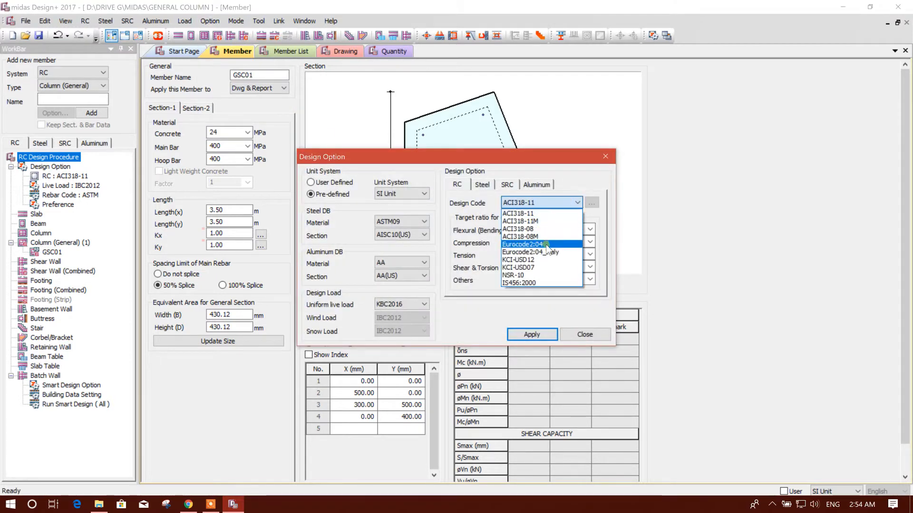
Apply Eurocode2:04 as the design code, then select GB in the rebar code settings
left_click(526, 244)
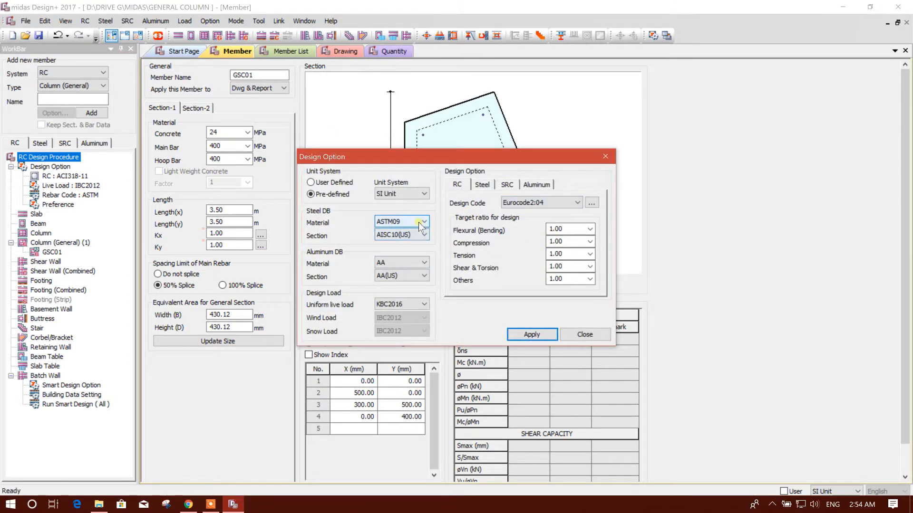
left_click(422, 221)
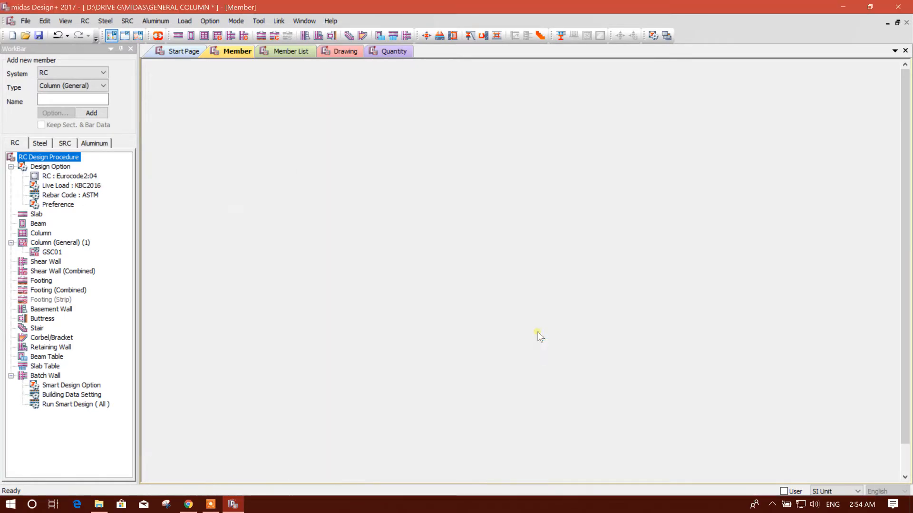
double_click(52, 252)
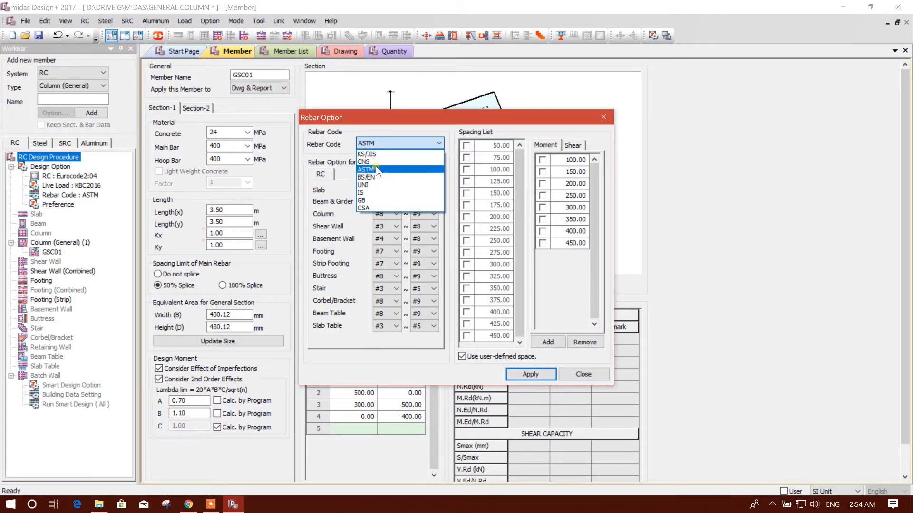
left_click(360, 200)
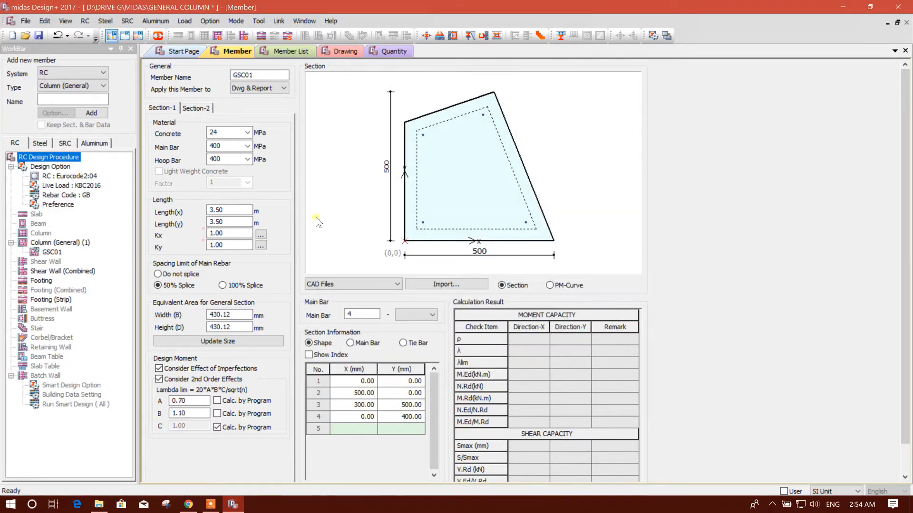
mouse_move(115, 130)
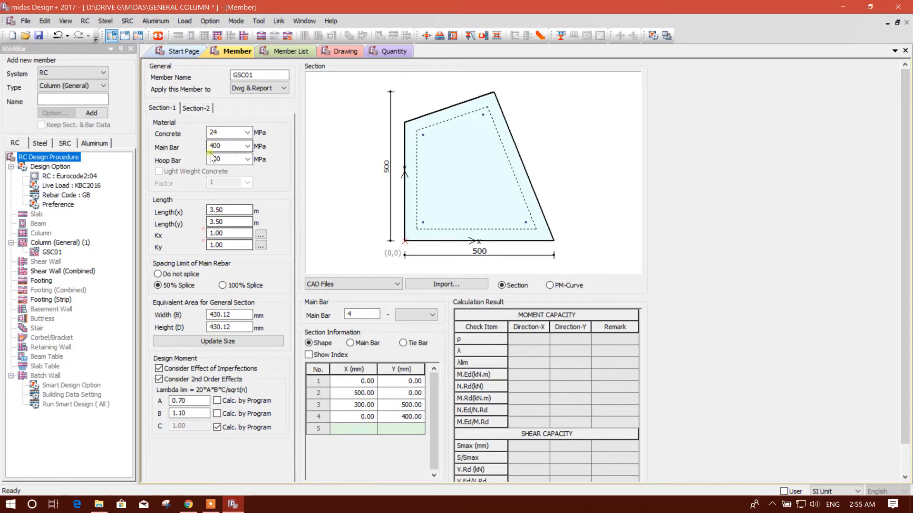
Change Length(x) and Length(y) of GSC01 from 3.50 to 3.6 m
left_click(246, 158)
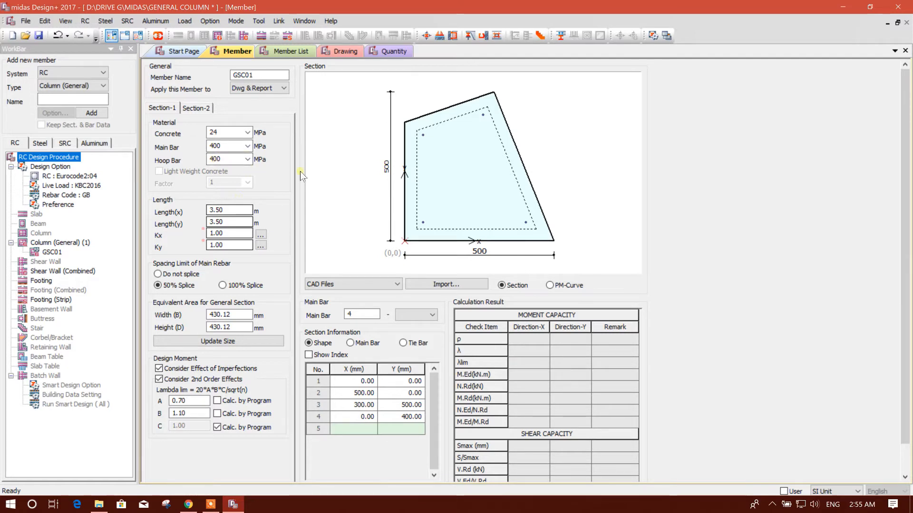
left_click(229, 210)
type("3.6")
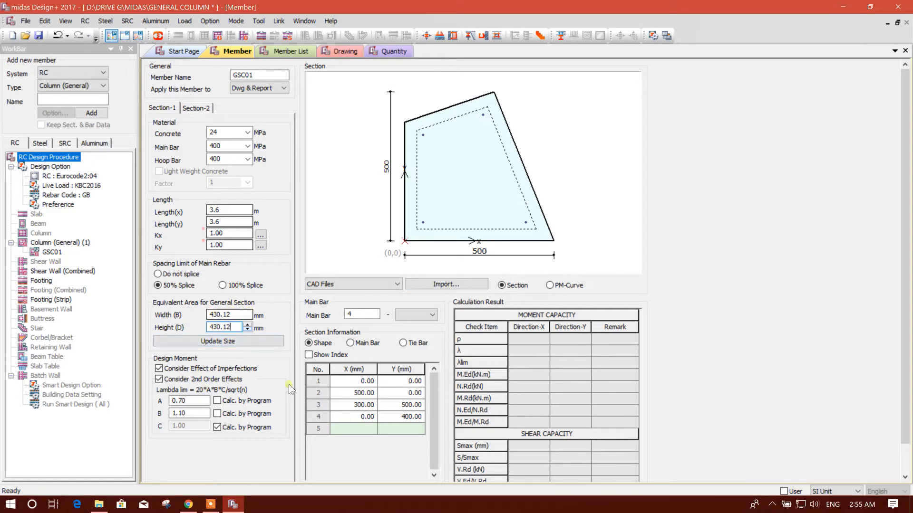
mouse_move(320, 317)
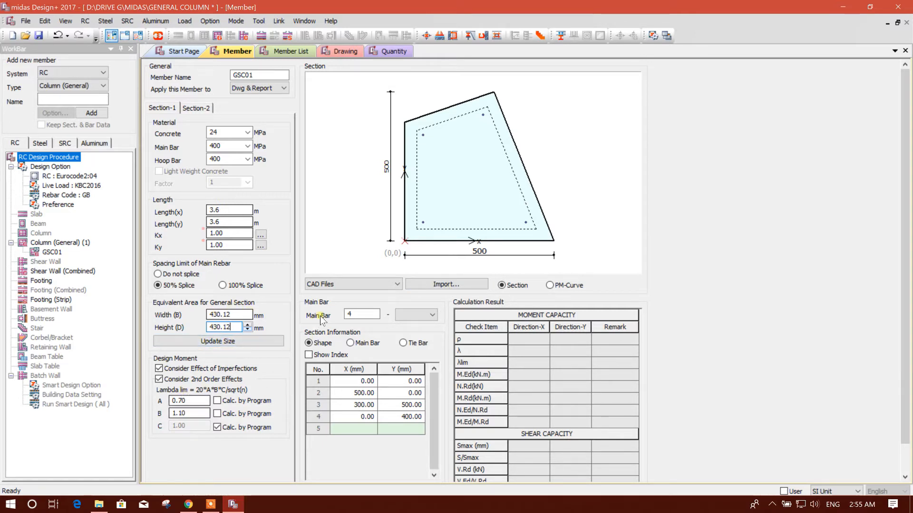
left_click(360, 314)
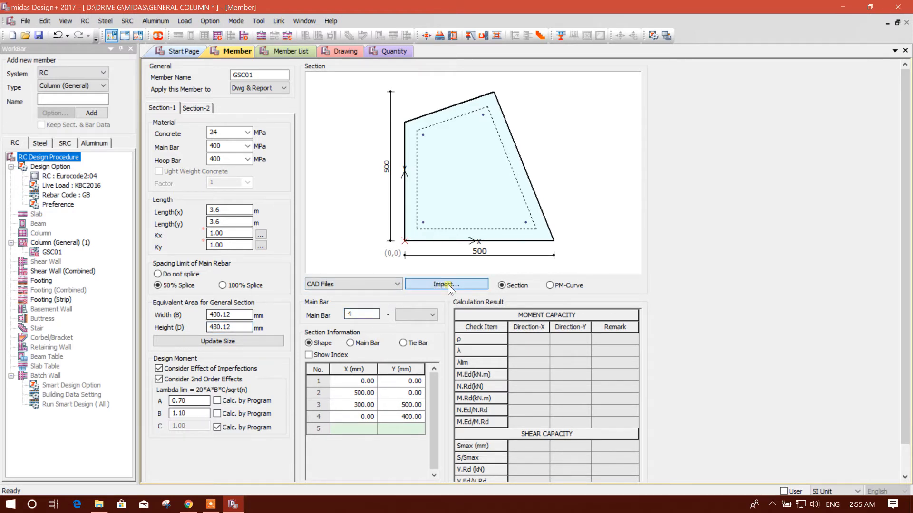
Import COL.dwg from the desktop, assigning layer 0 as the section outline layer
left_click(446, 286)
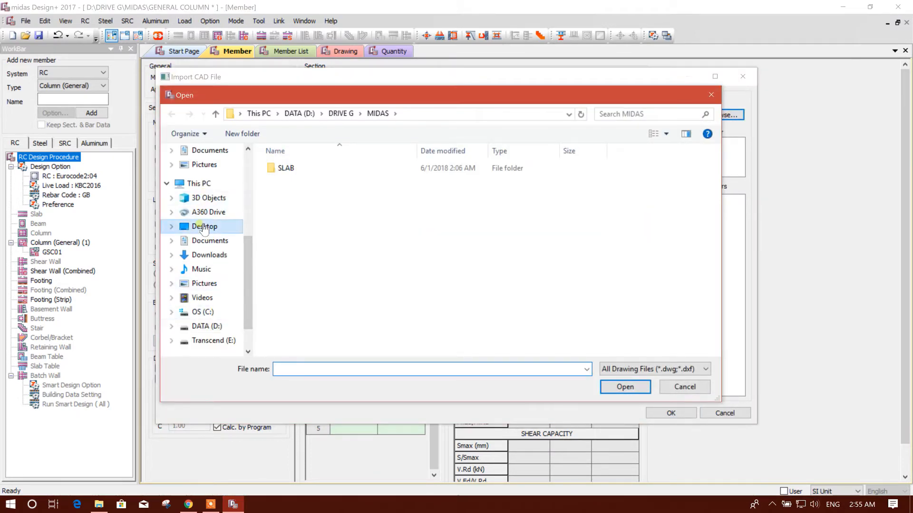
left_click(625, 387)
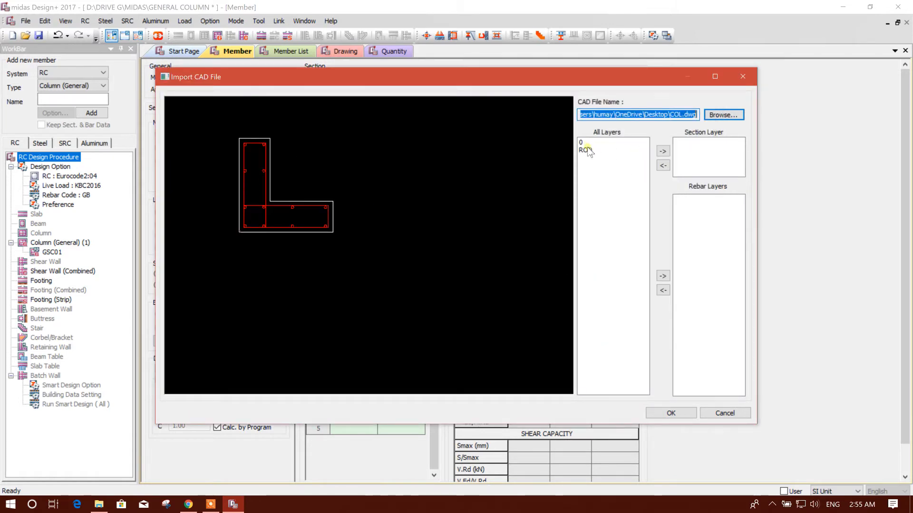
left_click(605, 142)
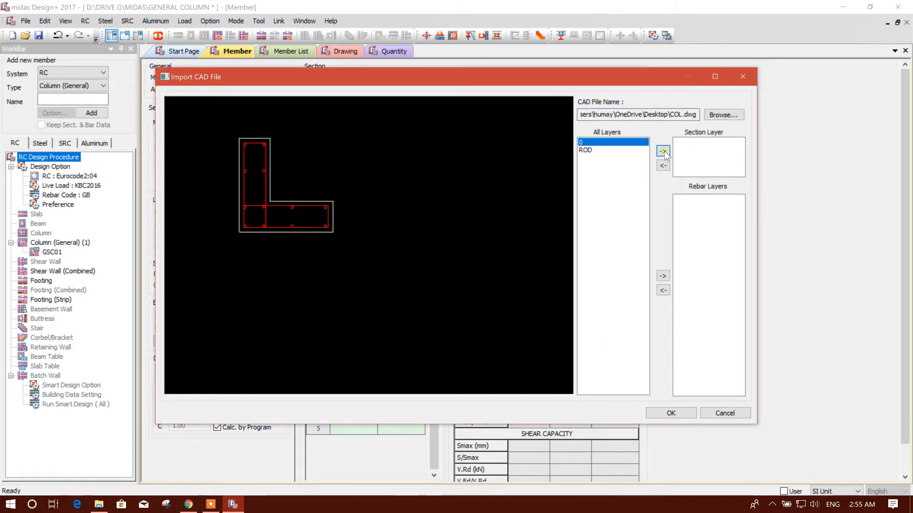
left_click(663, 151)
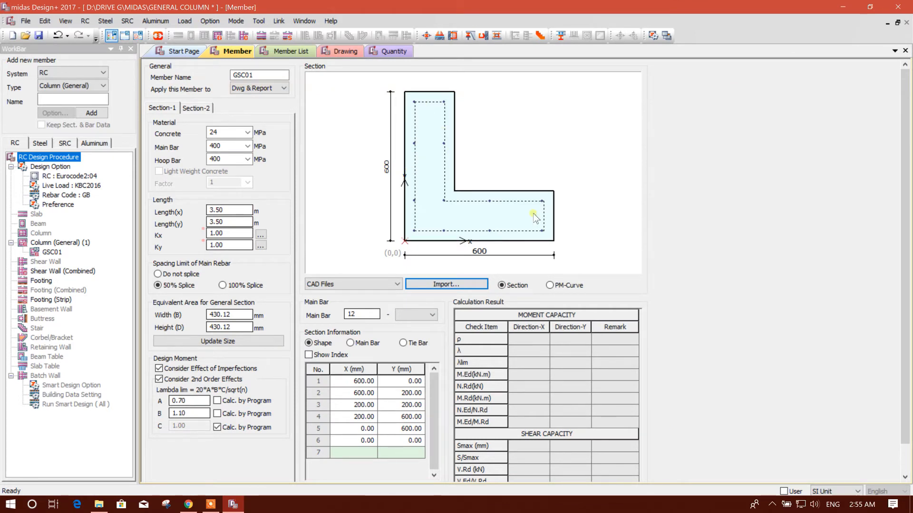
mouse_move(510, 176)
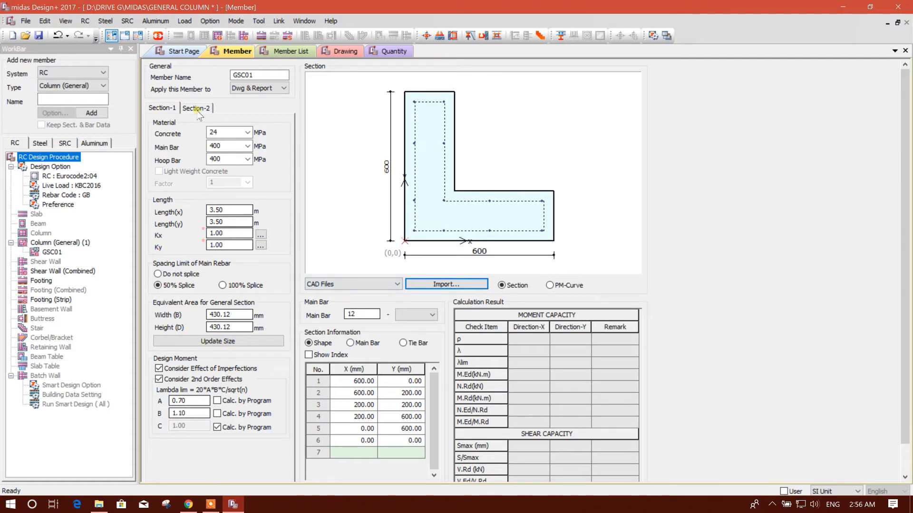
On the Section-2 tab, set the hoop bars to d8 with 200 mm centre spacing
left_click(197, 108)
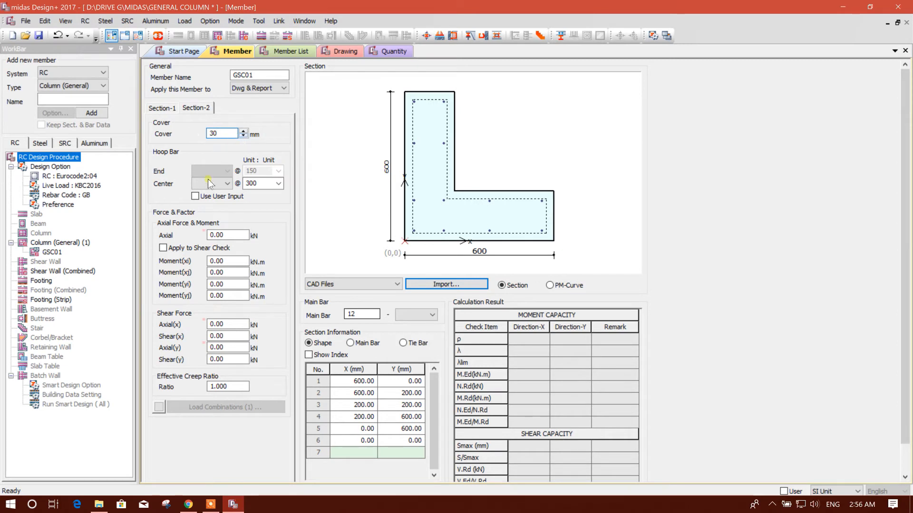
left_click(228, 184)
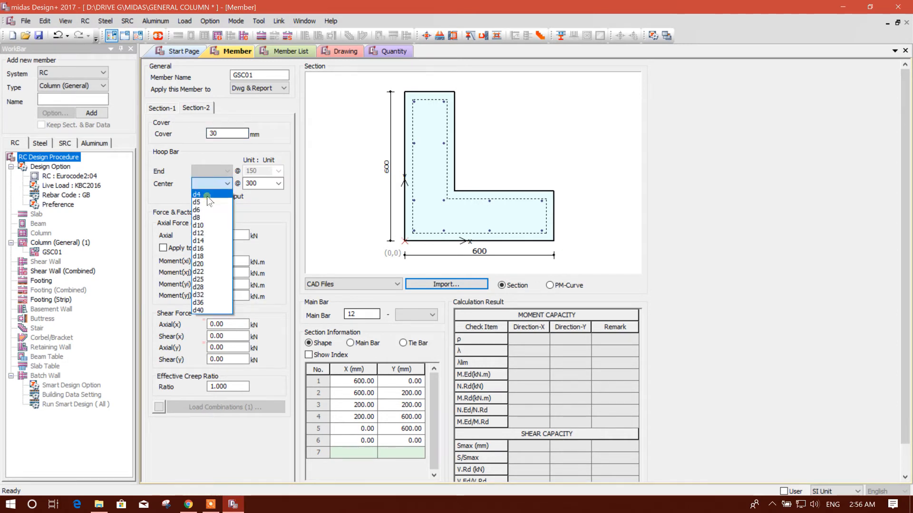
left_click(196, 217)
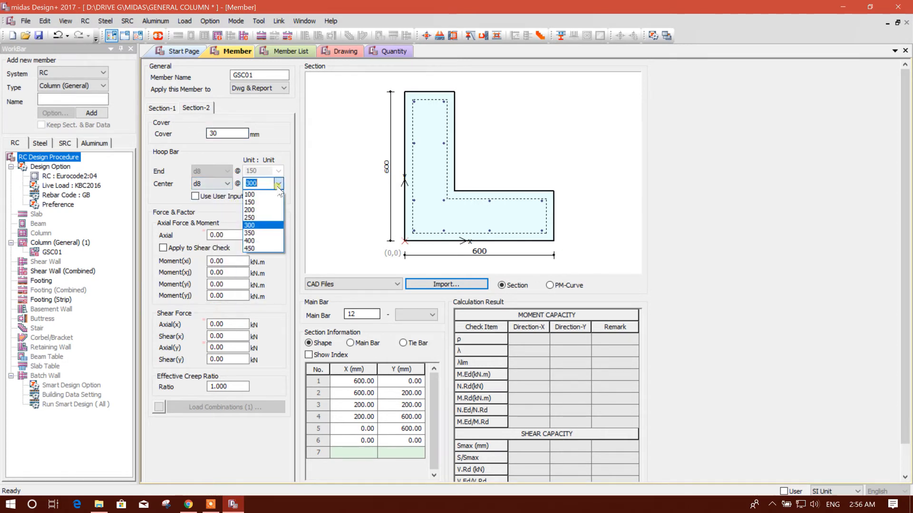
left_click(249, 202)
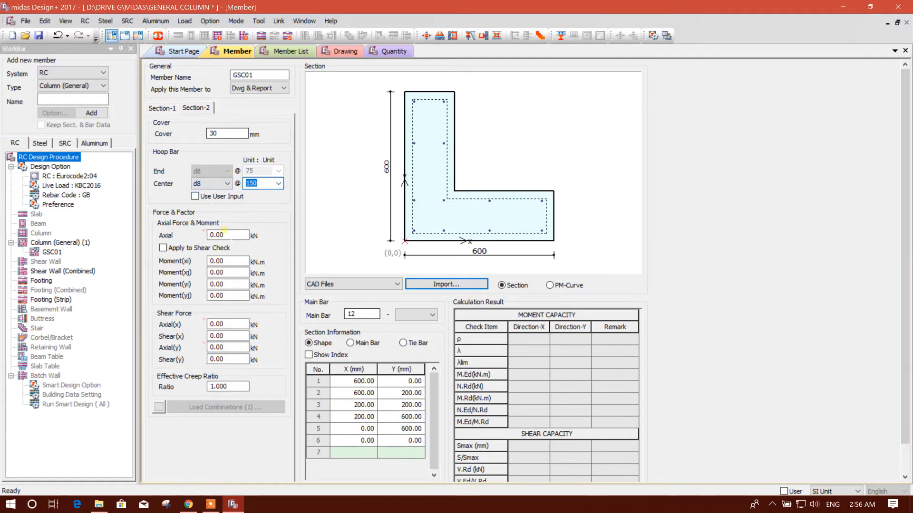
left_click(277, 183)
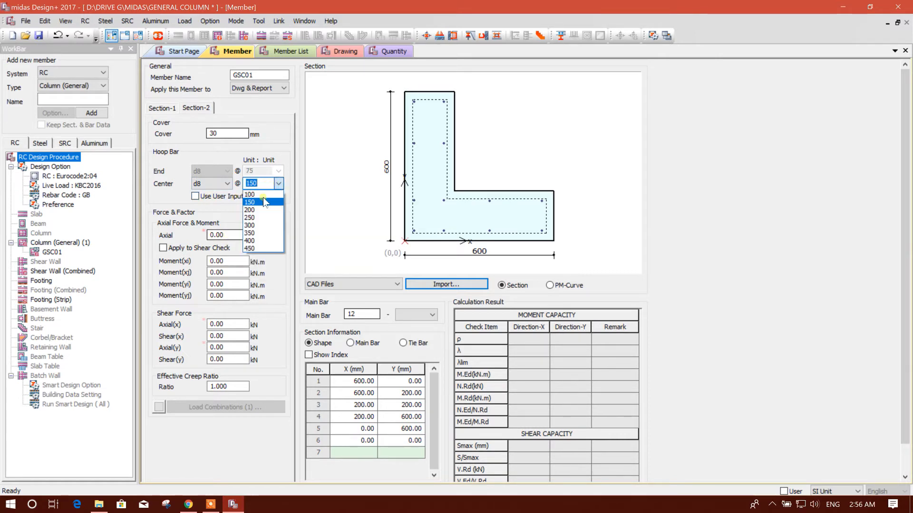
left_click(250, 210)
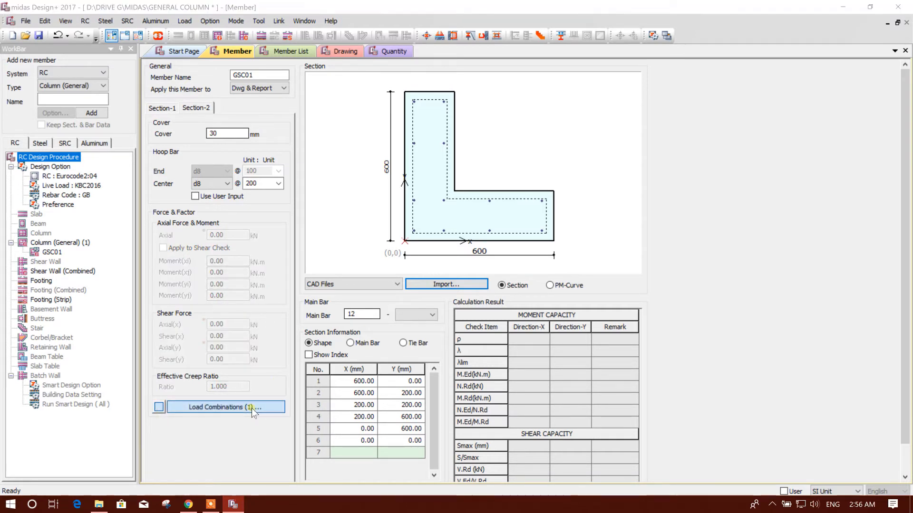
Enter LCB1 loads: NEd 500 kN, MEd 30 kN·m, VEdx and VEdy 100 kN
left_click(226, 407)
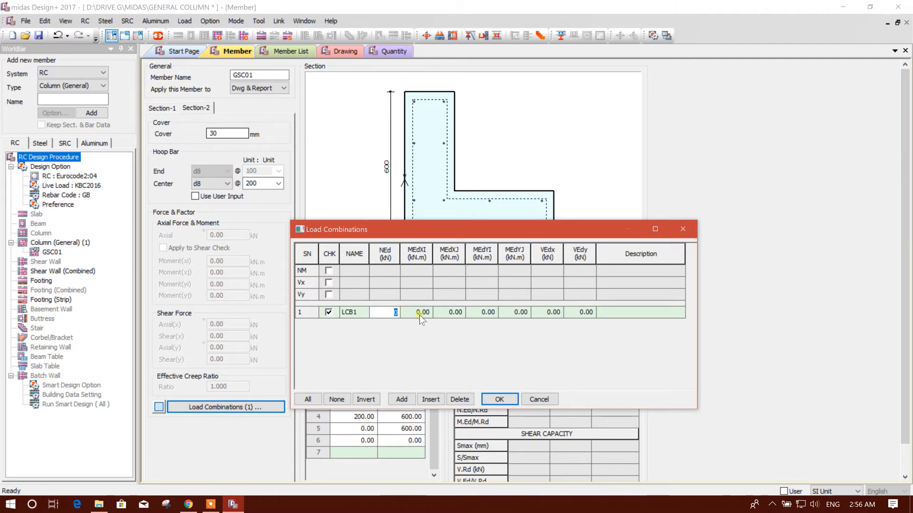
type("500.00")
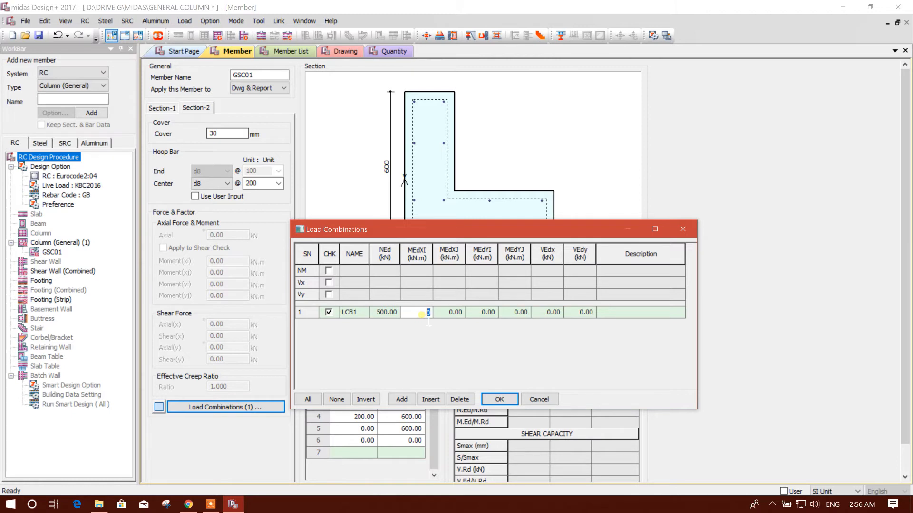
type("30.00")
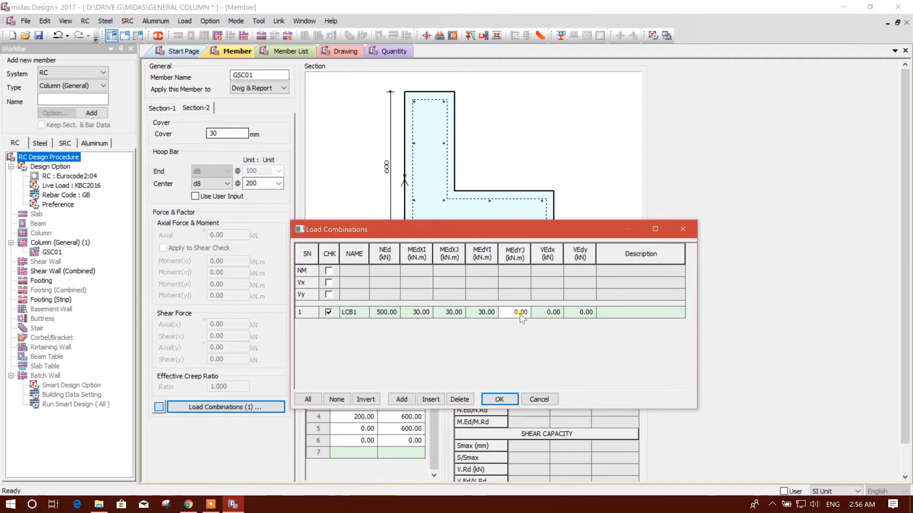
type("30")
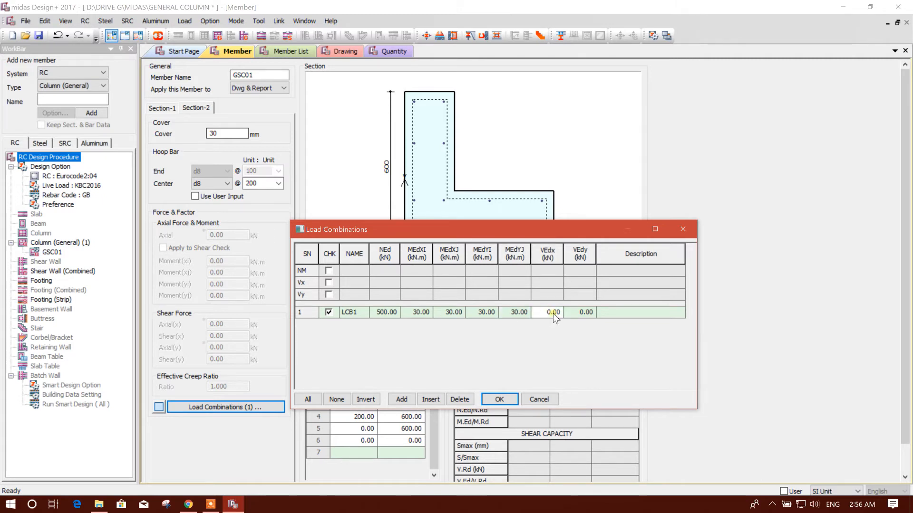
type("100.00")
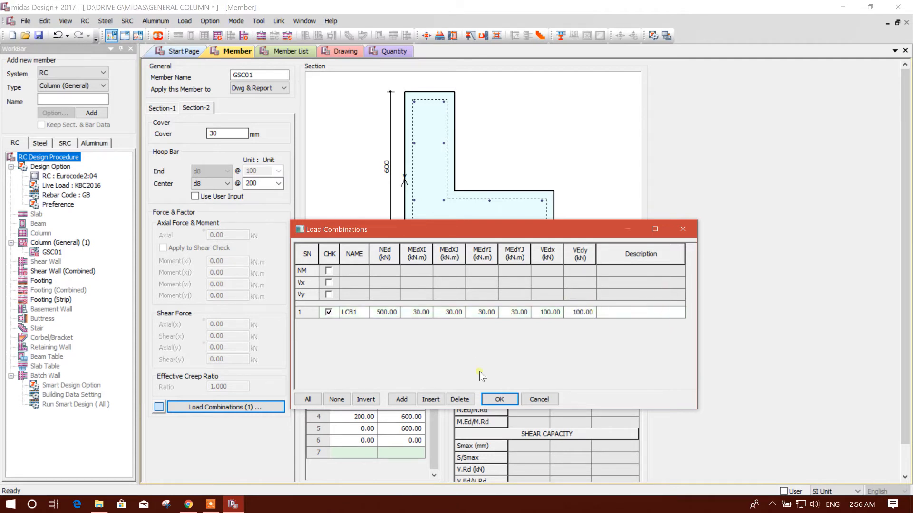
left_click(498, 399)
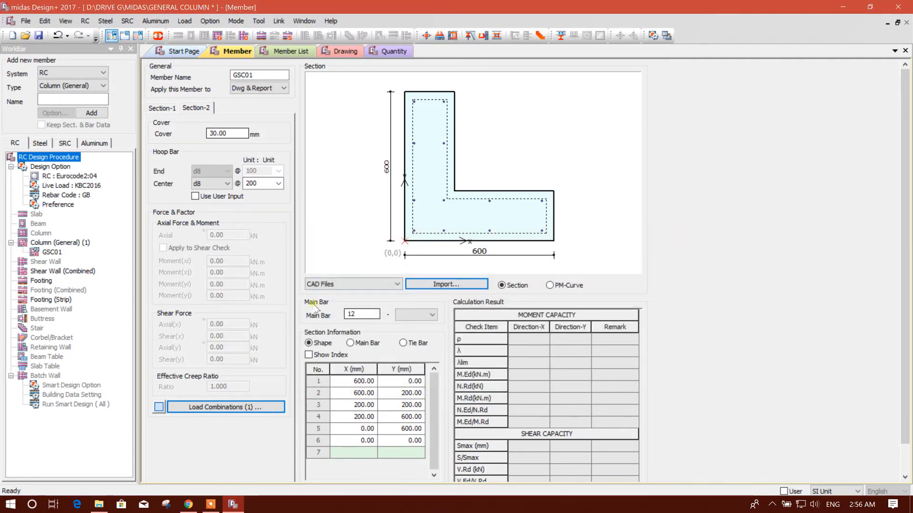
mouse_move(752, 343)
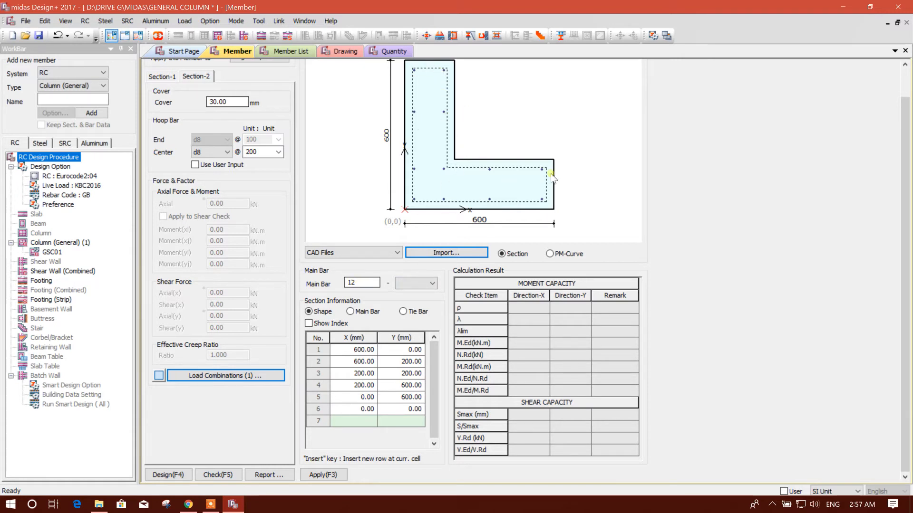
Select d14 main bars and run the check, giving moment ratio 0.265 and shear 0.608
left_click(435, 282)
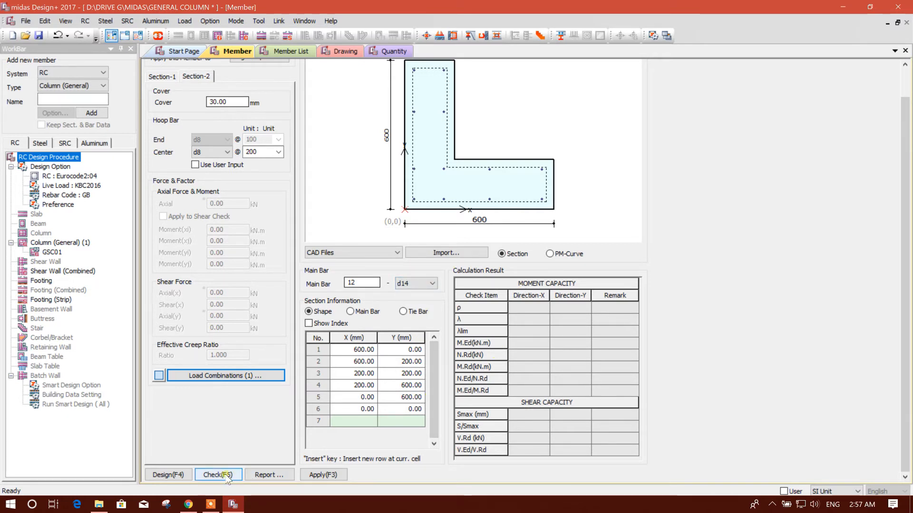
left_click(219, 475)
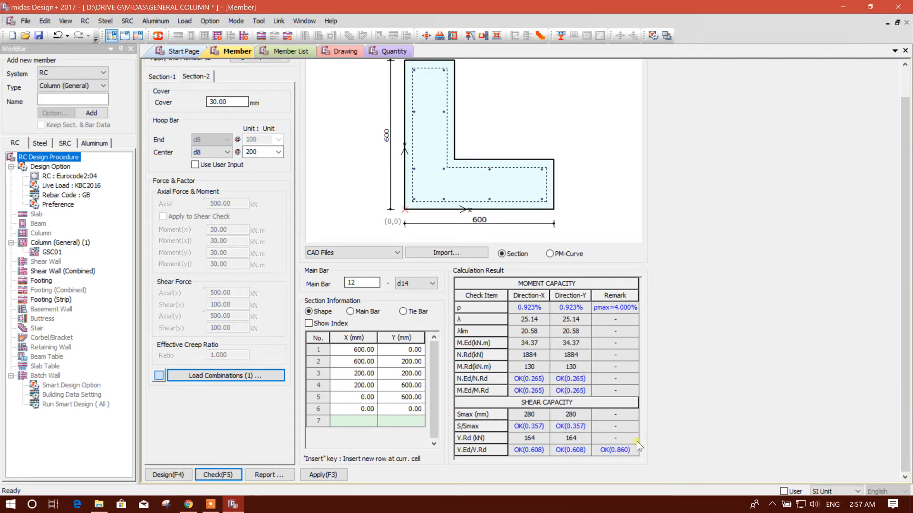
mouse_move(366, 312)
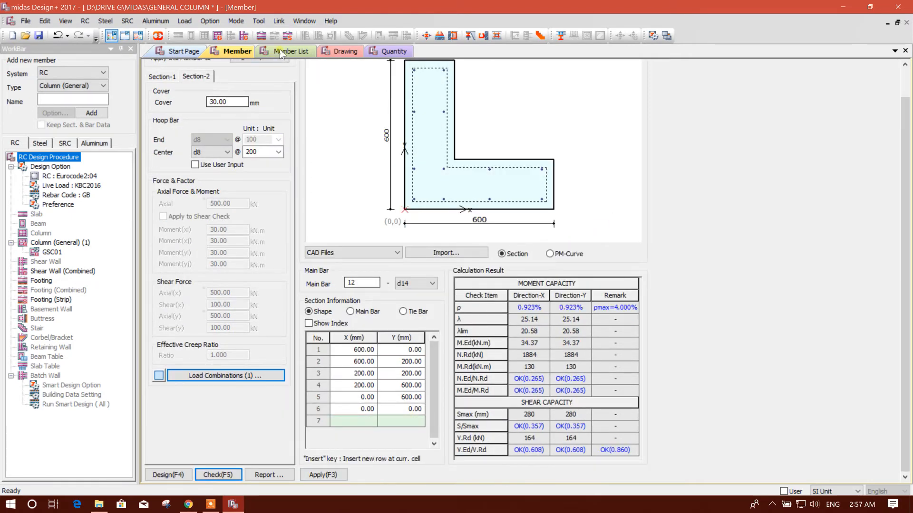
From the Member List, generate the GSC01 summary report as a Word document
left_click(291, 51)
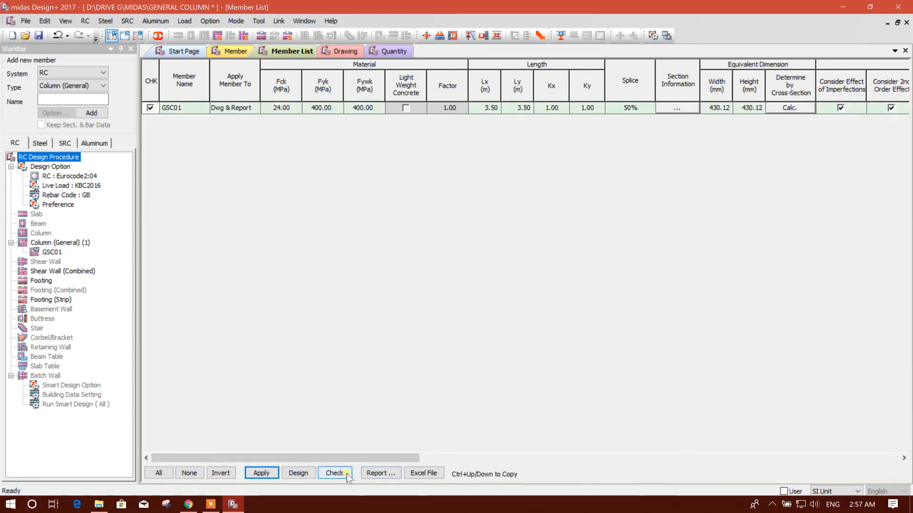
left_click(334, 472)
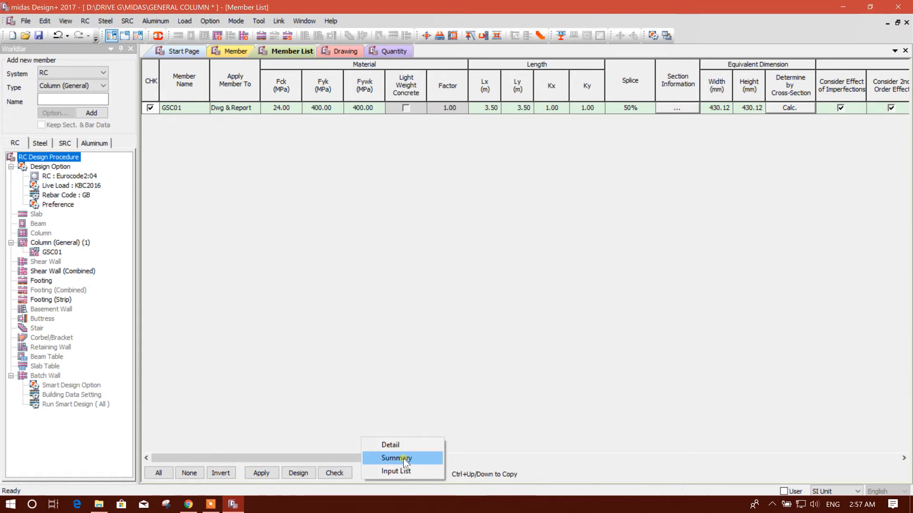
left_click(396, 459)
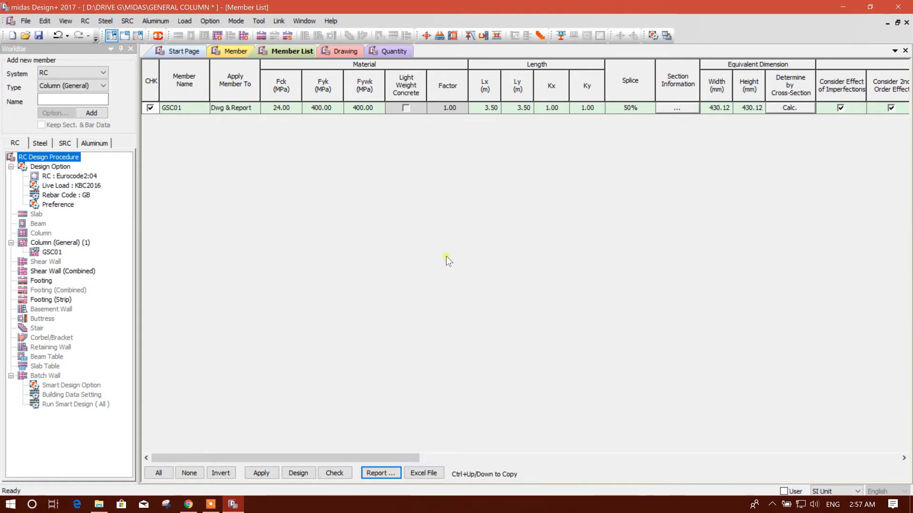
left_click(380, 473)
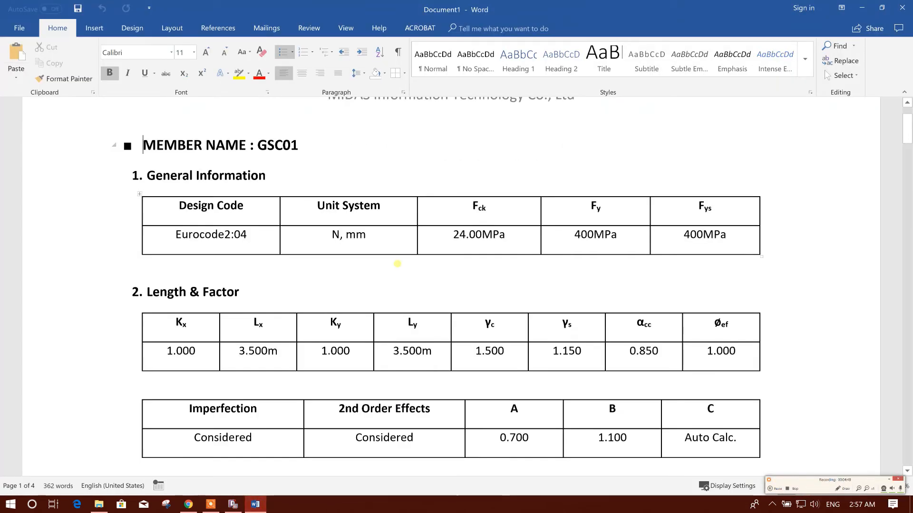
Read the GSC01 summary report through moment and shear capacity results, then close Word
scroll("down", 3)
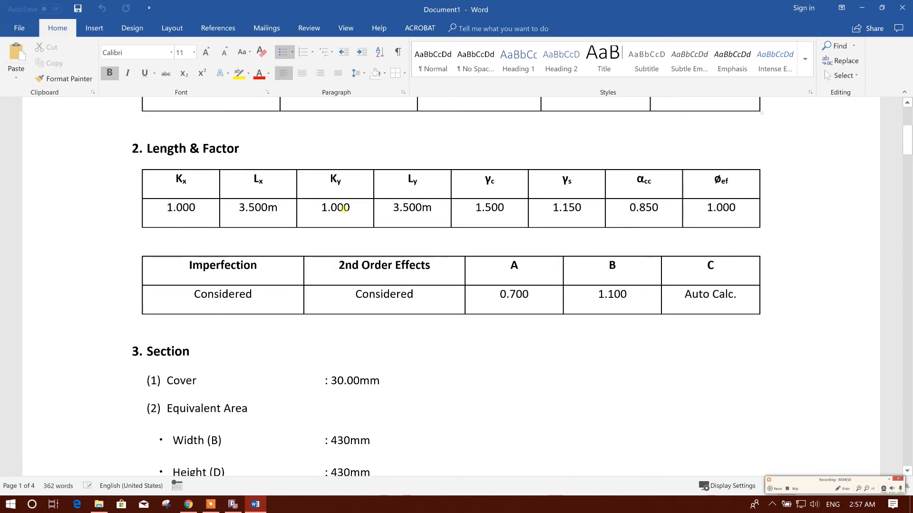
scroll("down", 3)
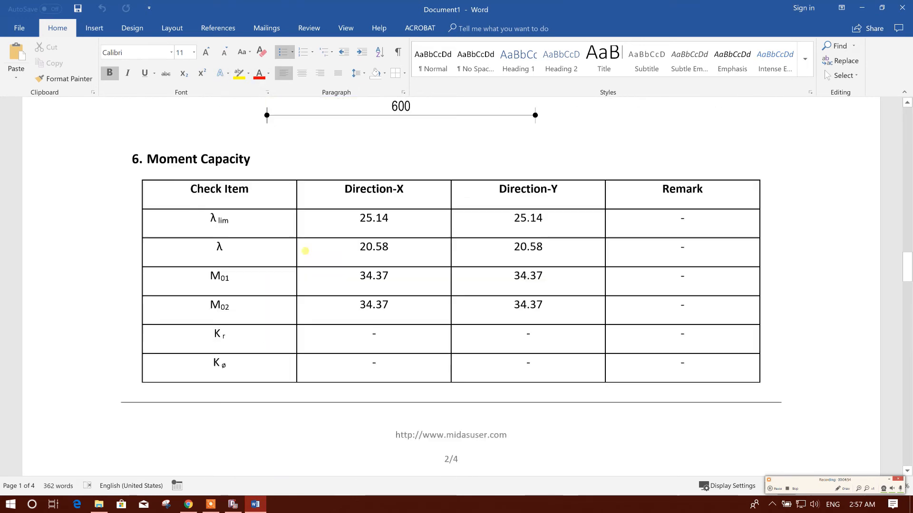
scroll("down", 3)
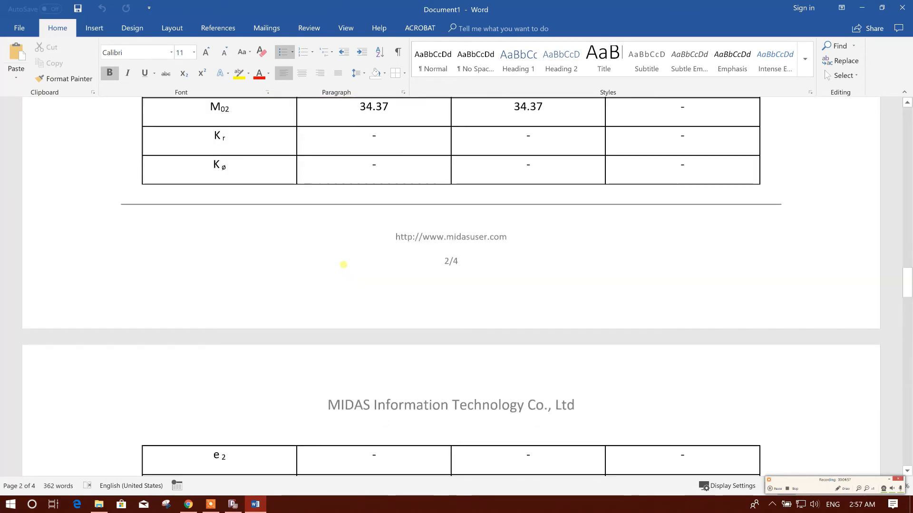
scroll("down", 3)
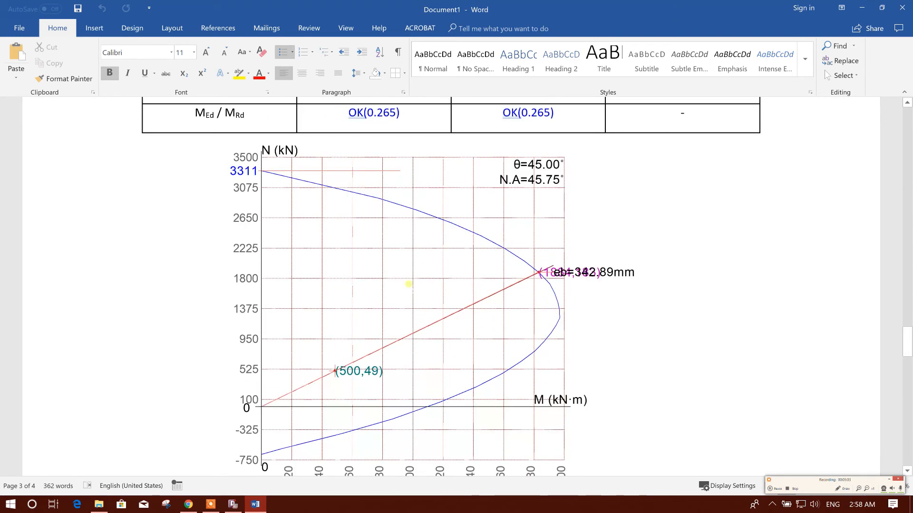
scroll("down", 3)
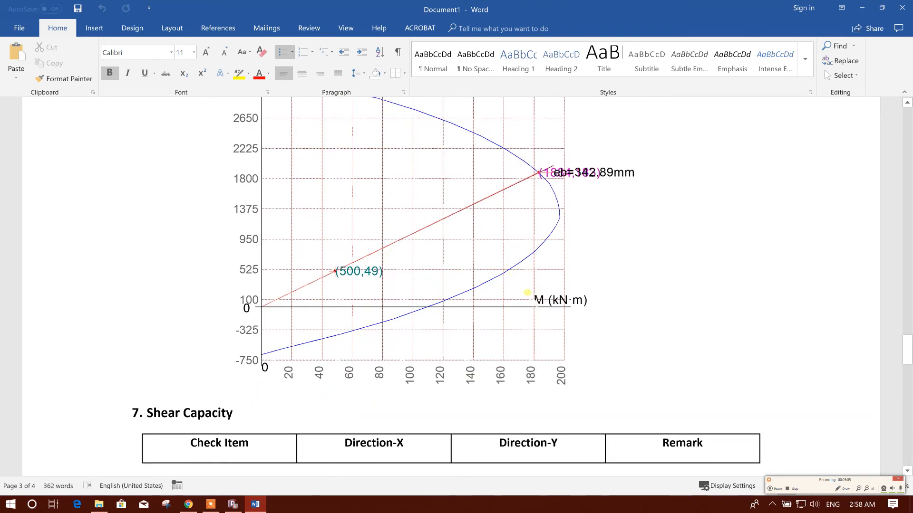
scroll("down", 3)
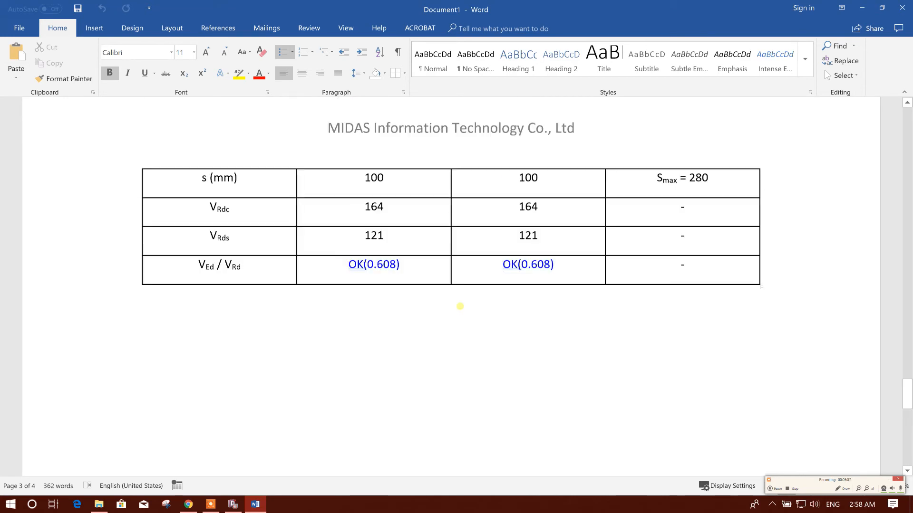
scroll("down", 3)
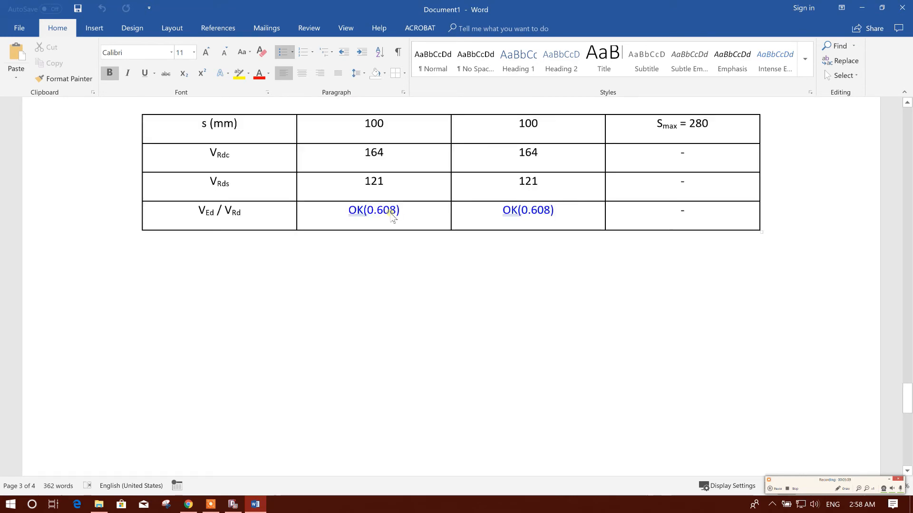
left_click(231, 505)
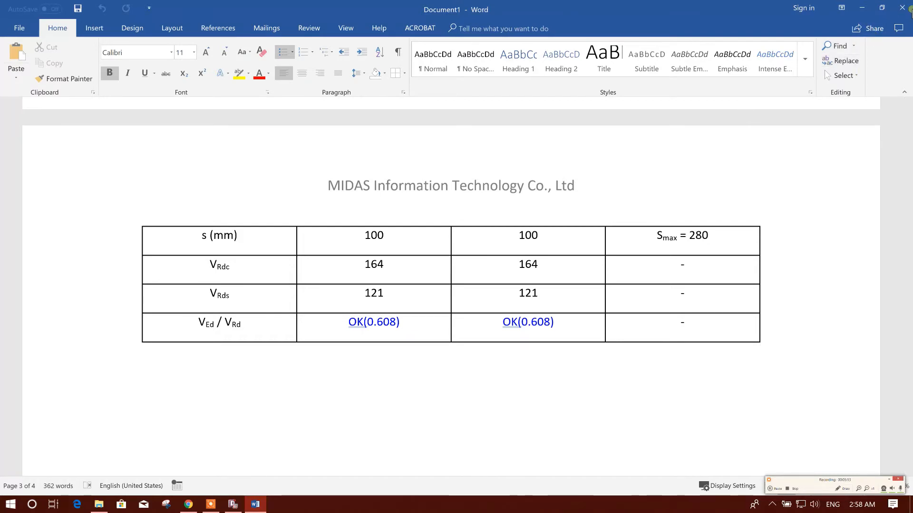
left_click(907, 7)
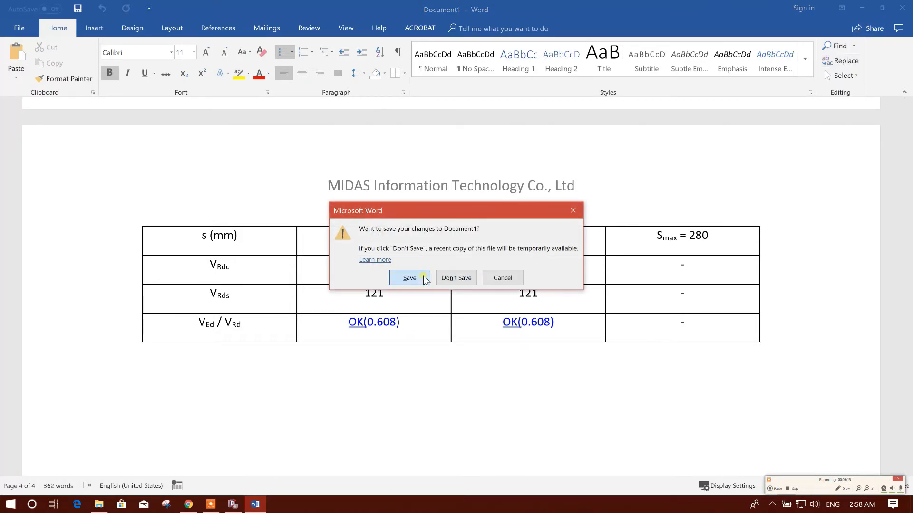
Discard Document1 without saving and generate the detailed GSC01 calculation report
left_click(409, 277)
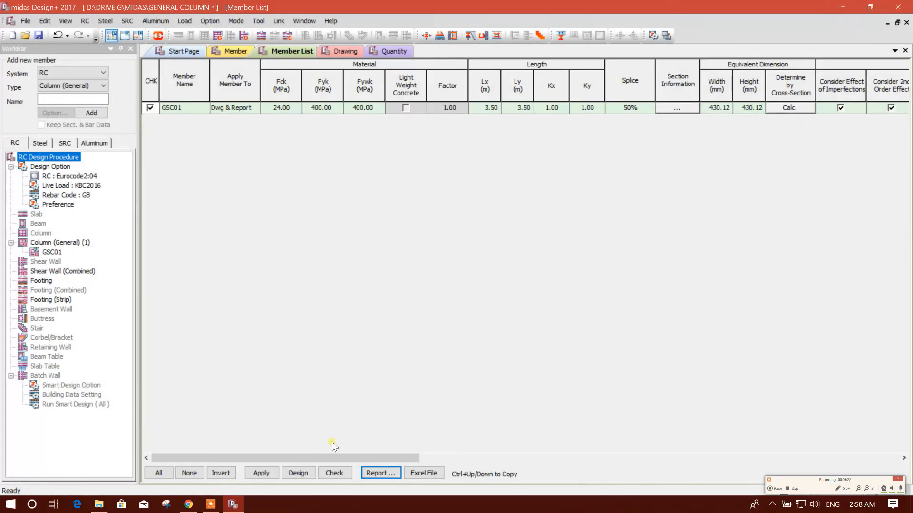
left_click(380, 473)
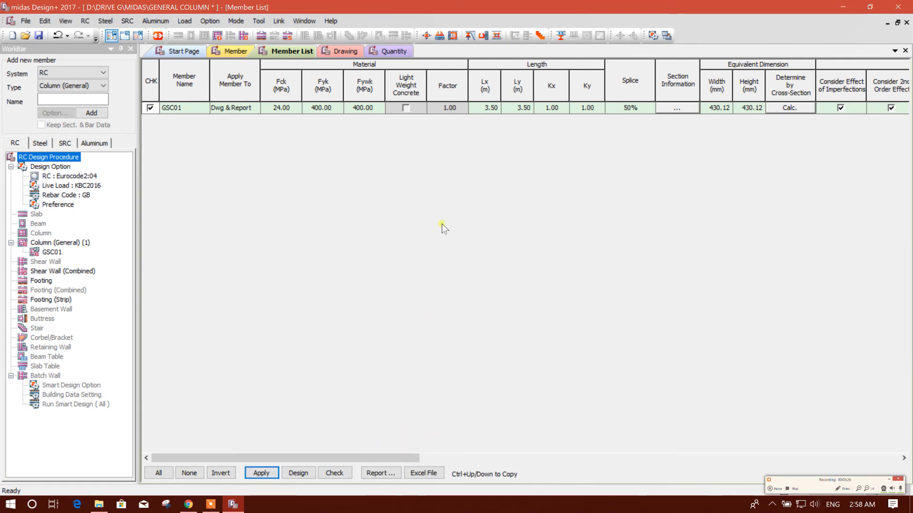
left_click(379, 474)
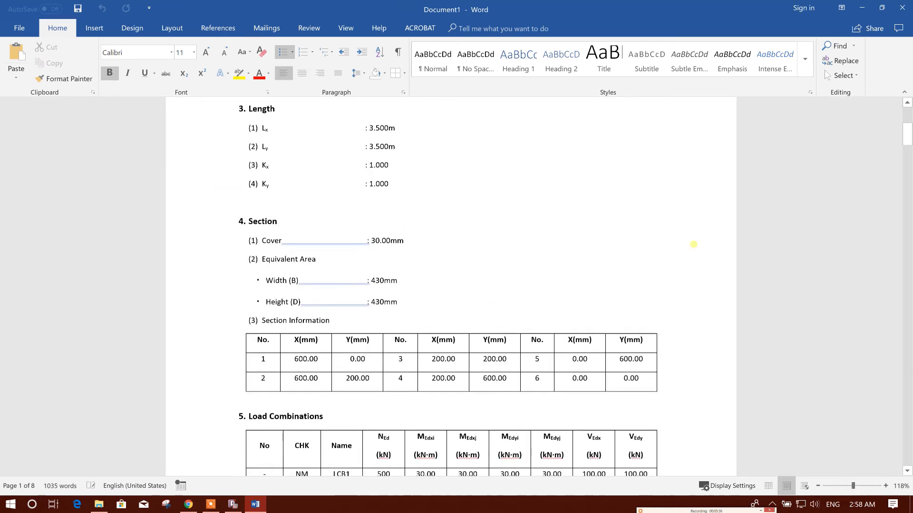
Scroll the eight-page detailed GSC01 report down to its shear capacity checks
scroll("down", 3)
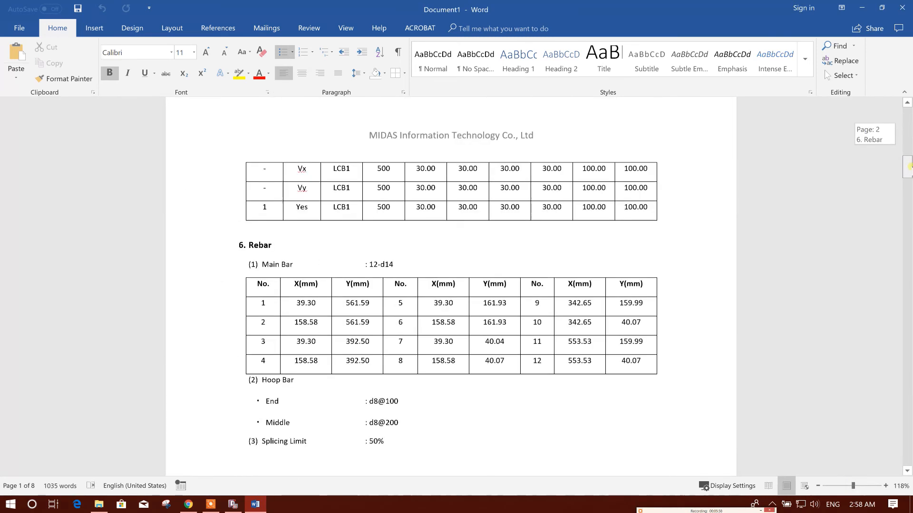
scroll("down", 3)
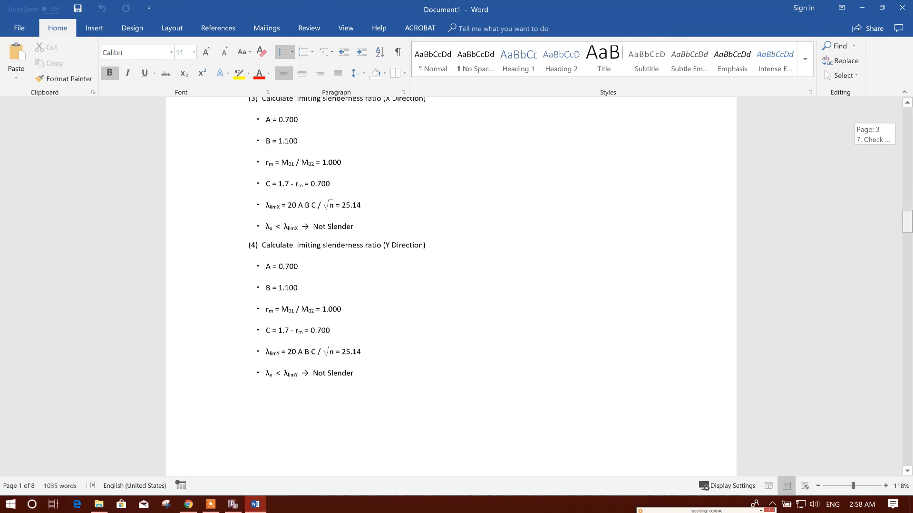
scroll("down", 3)
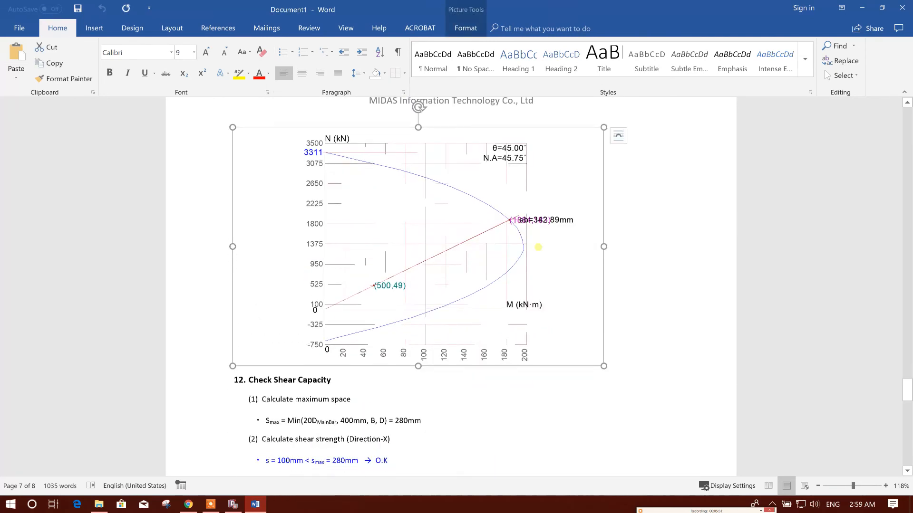
scroll("down", 3)
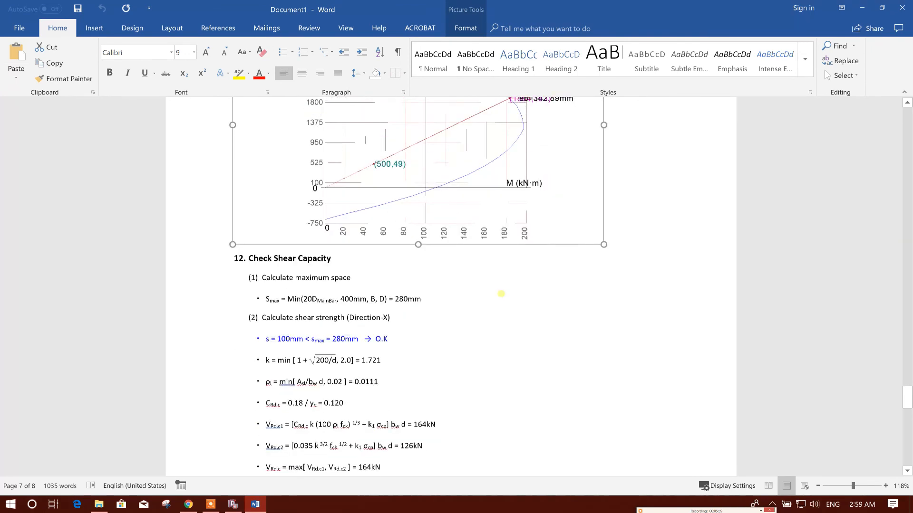
scroll("down", 3)
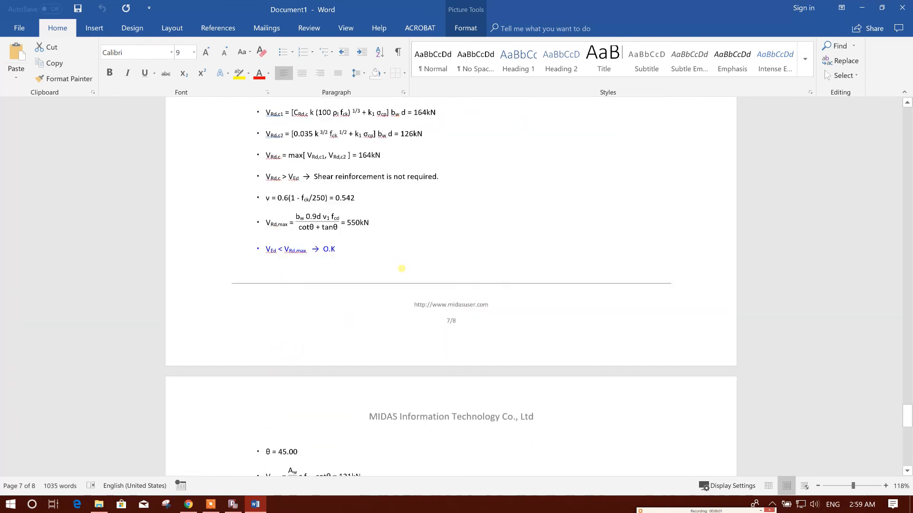
scroll("down", 3)
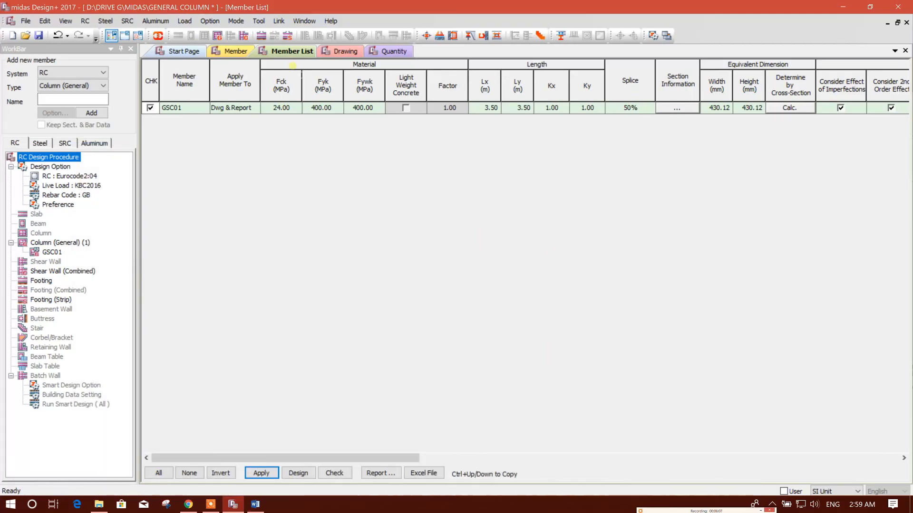
Create the RC general section column list drawing for GSC01 from the Drawing tab
left_click(347, 51)
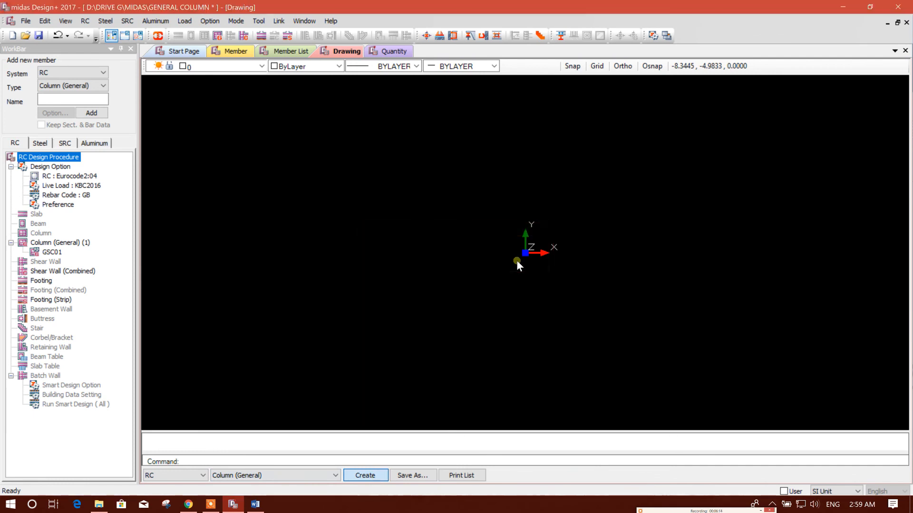
left_click(365, 476)
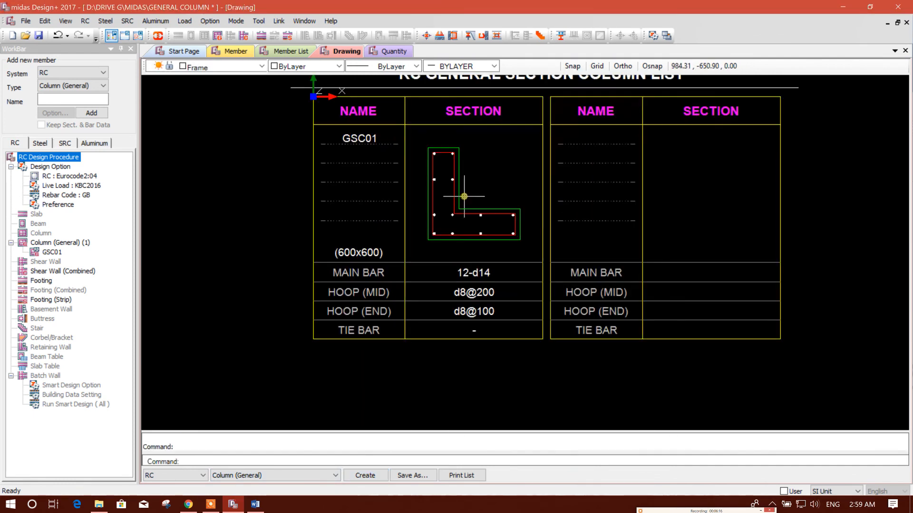